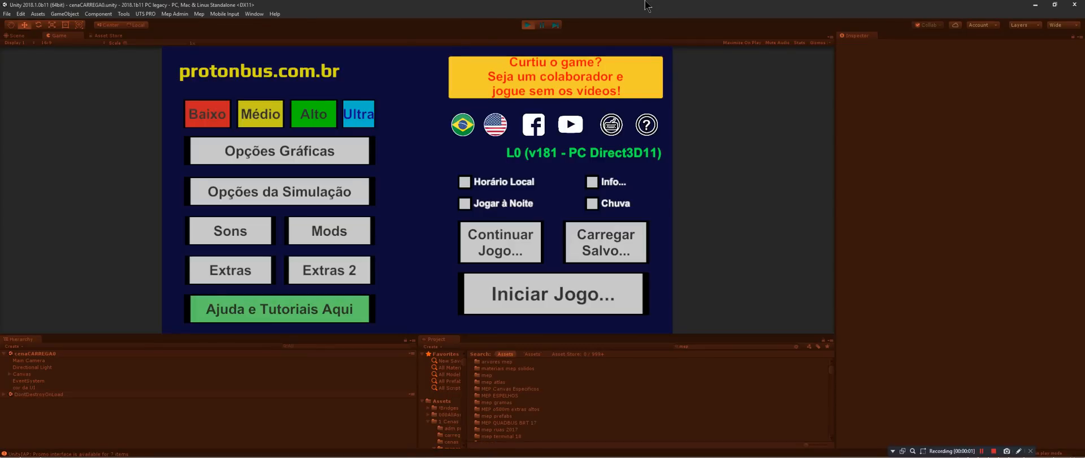
{"action": "mouse_move", "coordinate": [638, 211]}
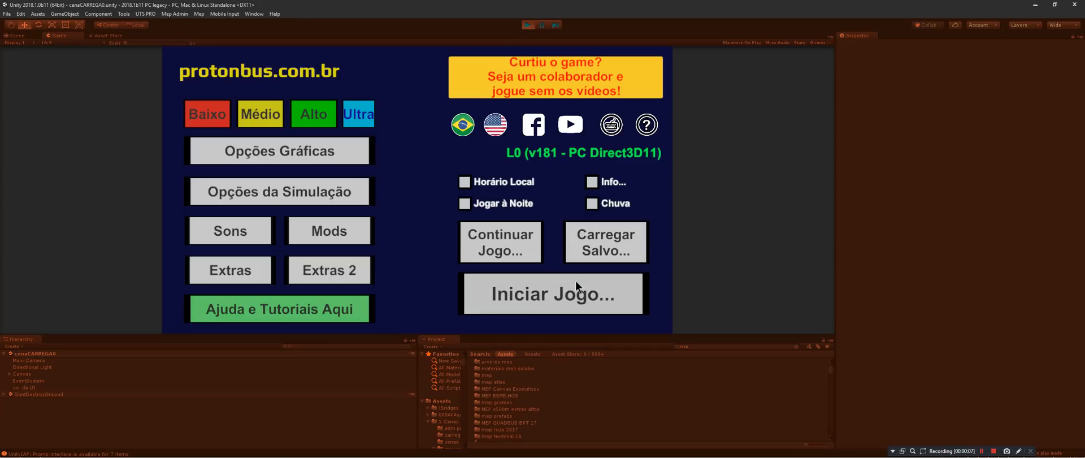
{"action": "mouse_move", "coordinate": [579, 283]}
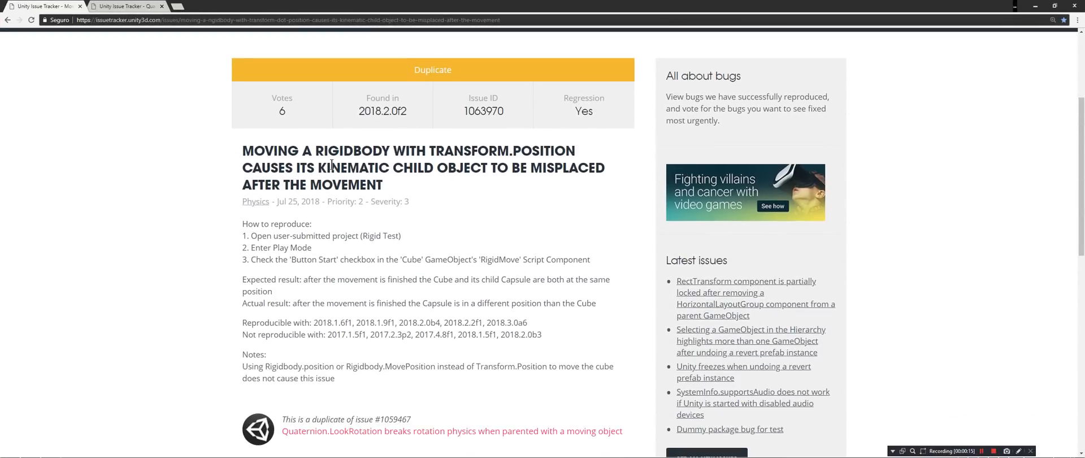
Step: Highlight TRANSFORM.POSITION, then the full title of the kinematic child misplacement issue
{"action": "double_click", "coordinate": [484, 150]}
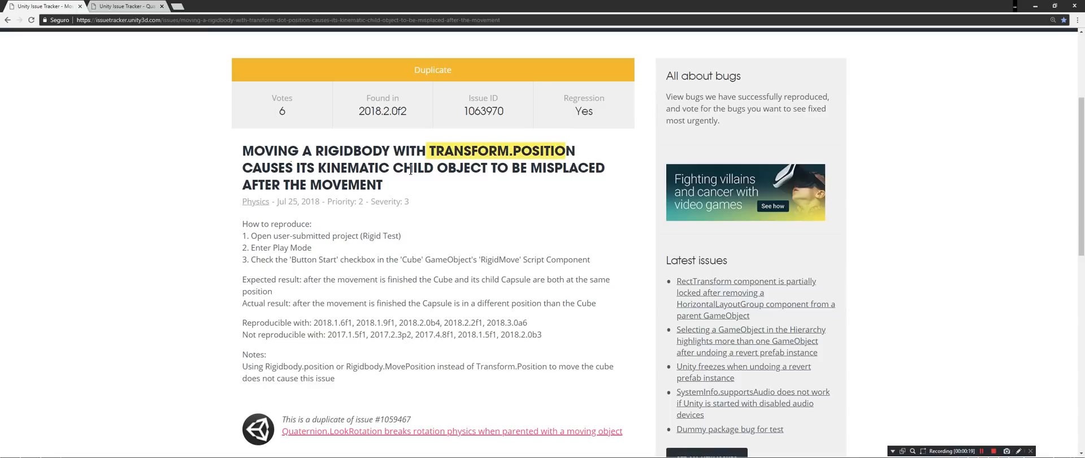
{"action": "triple_click", "coordinate": [422, 167]}
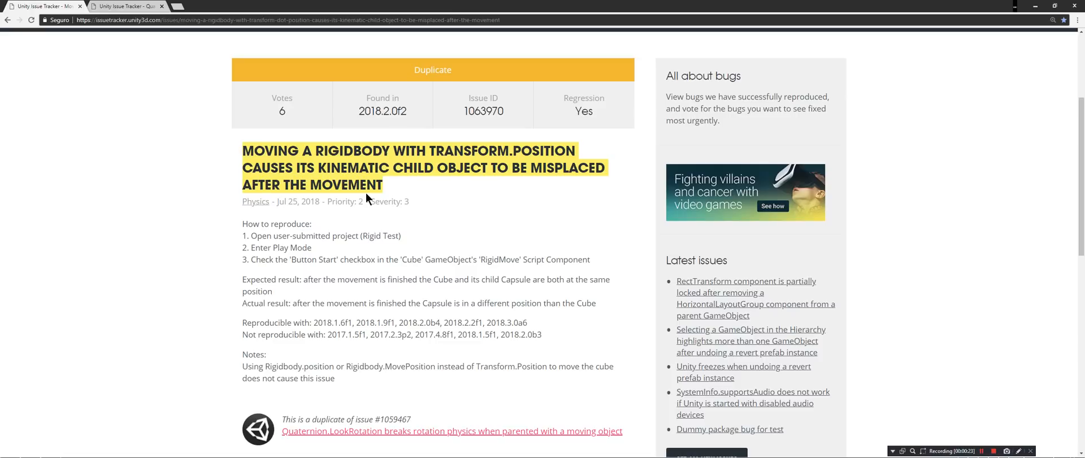
{"action": "mouse_move", "coordinate": [273, 366]}
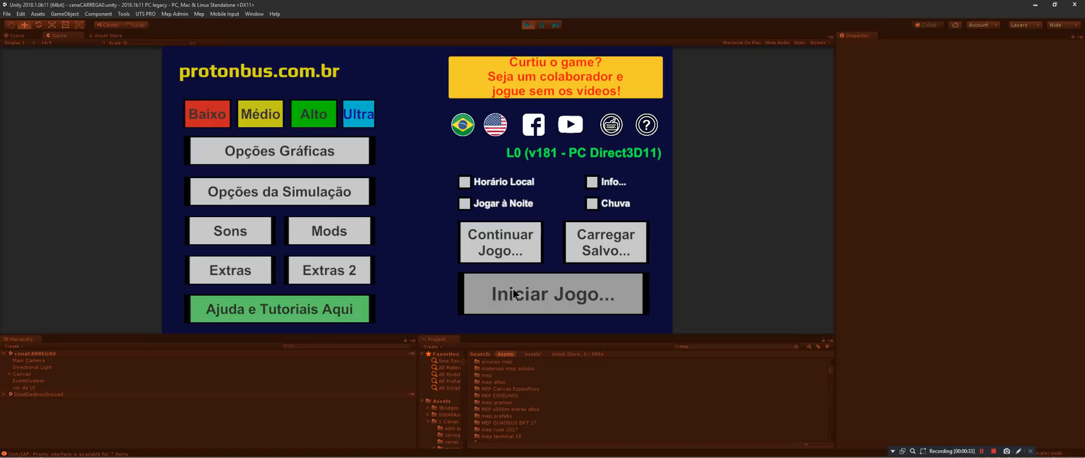
Step: Start a new game from the menu and load line 101C-10 TP into the terminal
{"action": "left_click", "coordinate": [552, 293]}
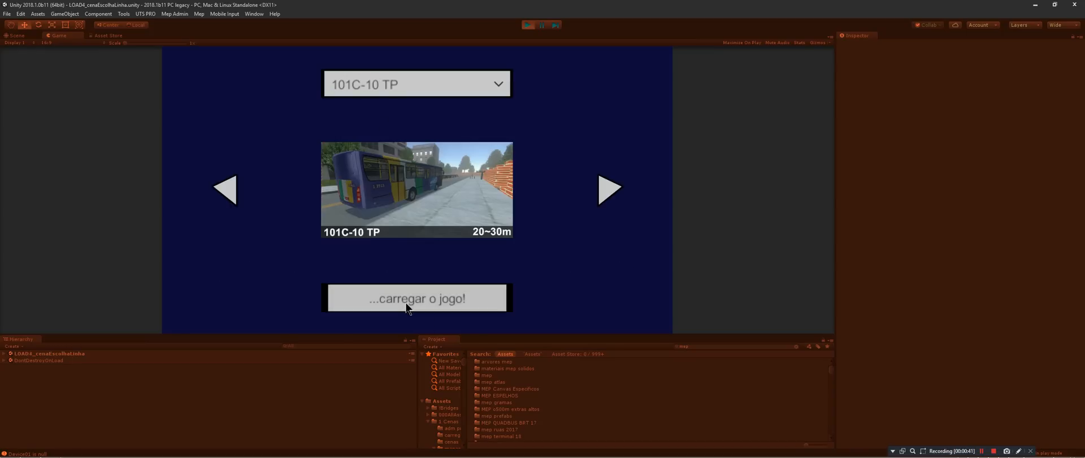
{"action": "left_click", "coordinate": [416, 297]}
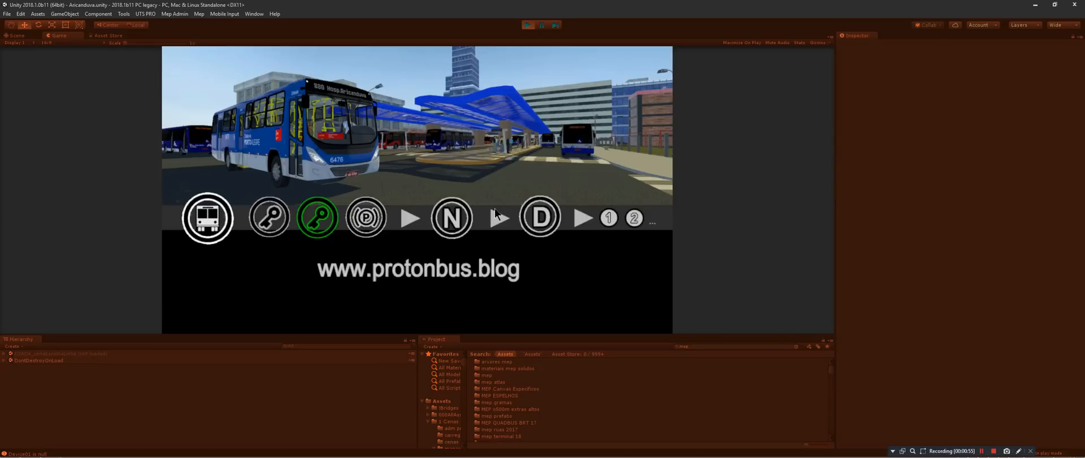
{"action": "mouse_move", "coordinate": [597, 218]}
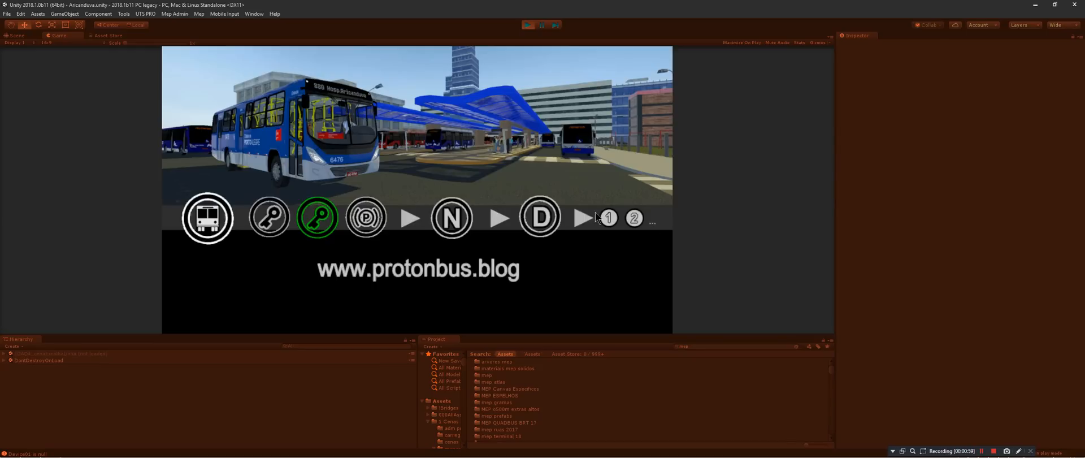
{"action": "mouse_move", "coordinate": [358, 271]}
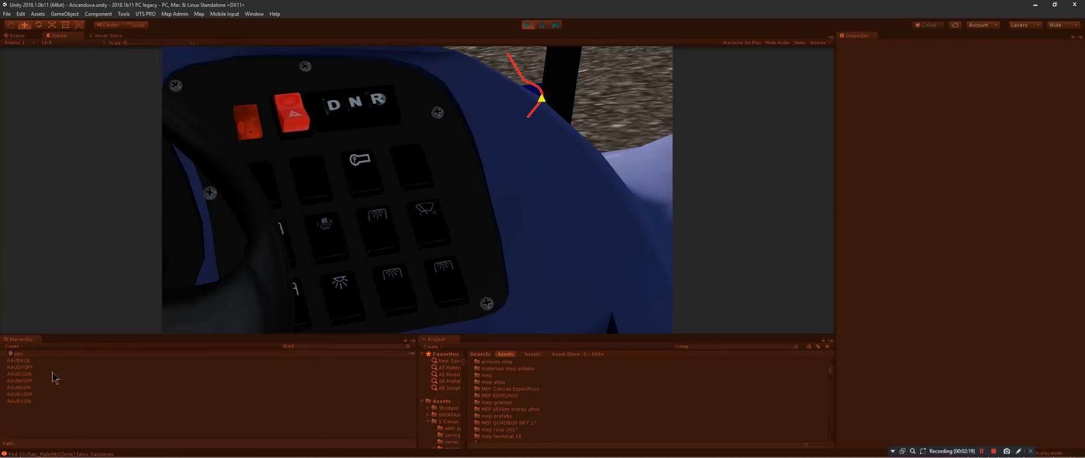
Step: Select a dashboard button object to view its kinematic Rigidbody settings
{"action": "left_click", "coordinate": [43, 394]}
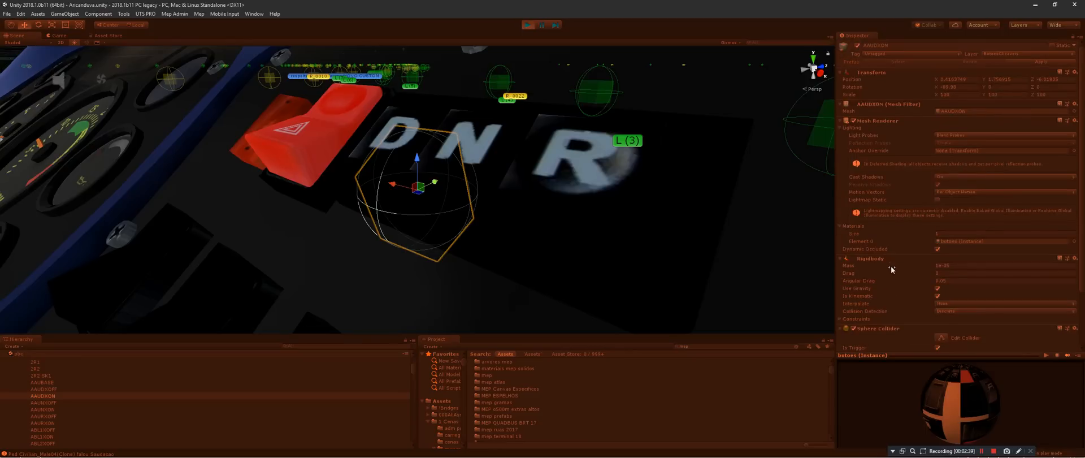
{"action": "mouse_move", "coordinate": [403, 174]}
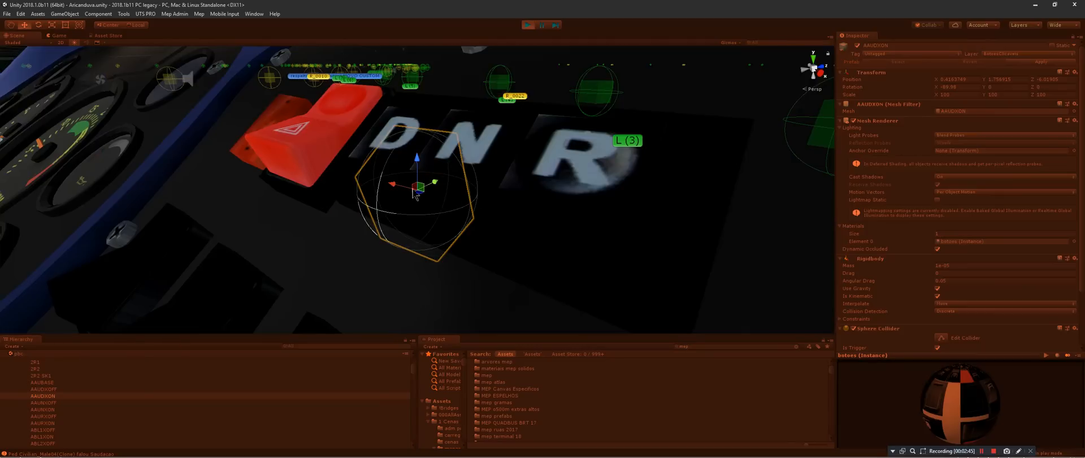
{"action": "mouse_move", "coordinate": [511, 164]}
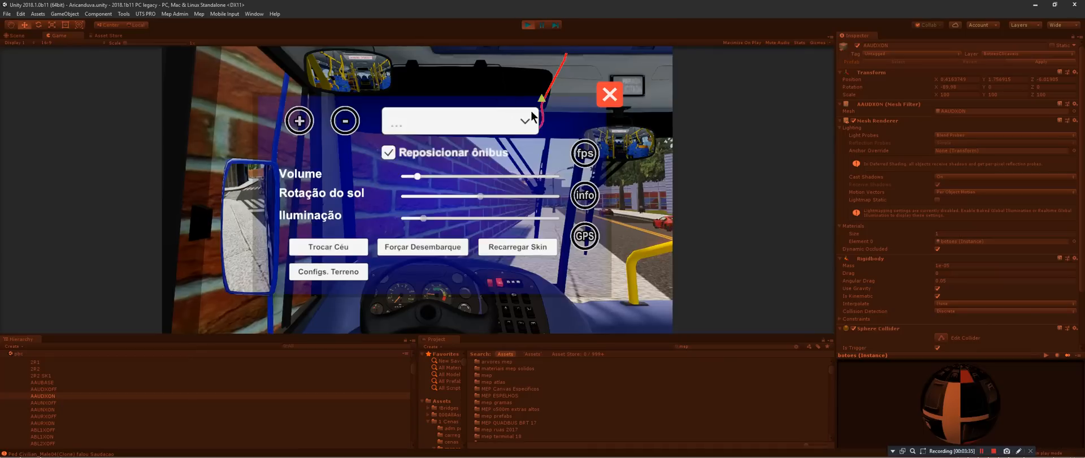
Step: Choose a new location for the bus from the in-game settings panel and close it
{"action": "left_click", "coordinate": [456, 121]}
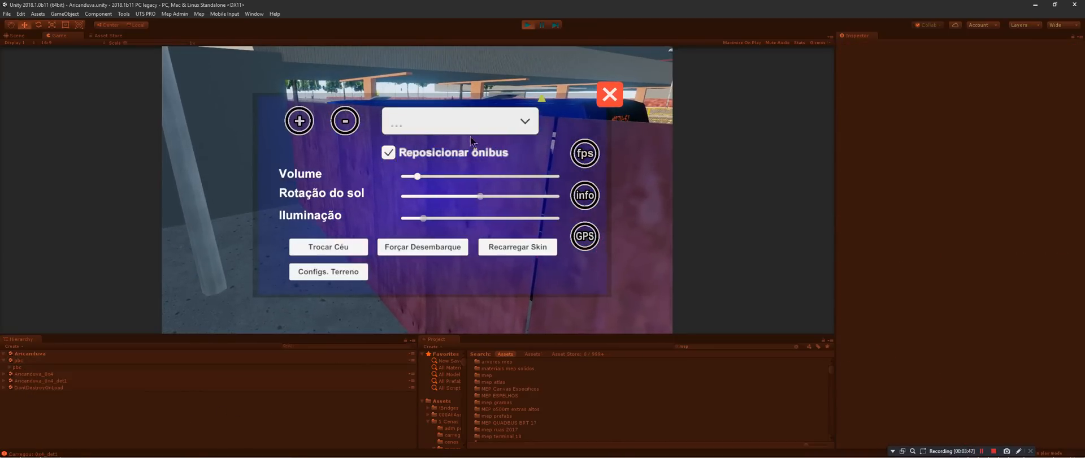
{"action": "left_click", "coordinate": [607, 94]}
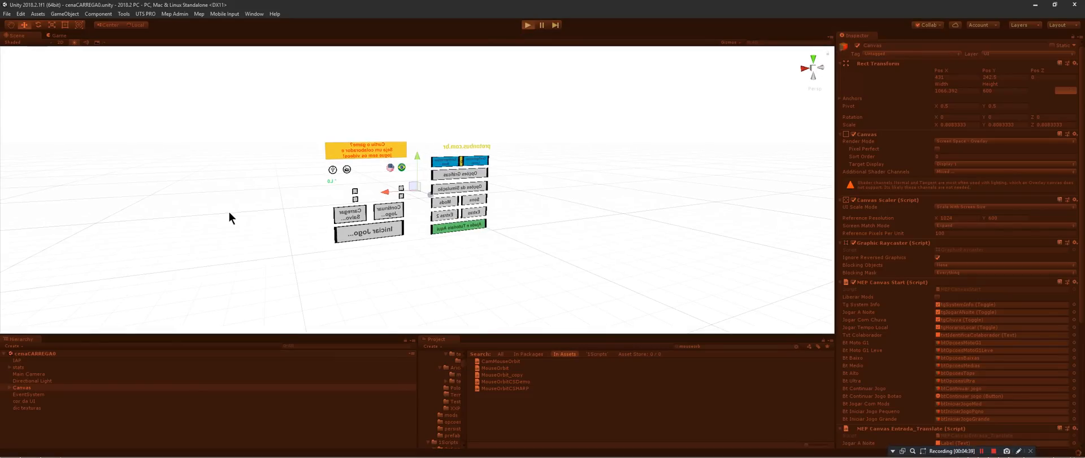
{"action": "mouse_move", "coordinate": [357, 135]}
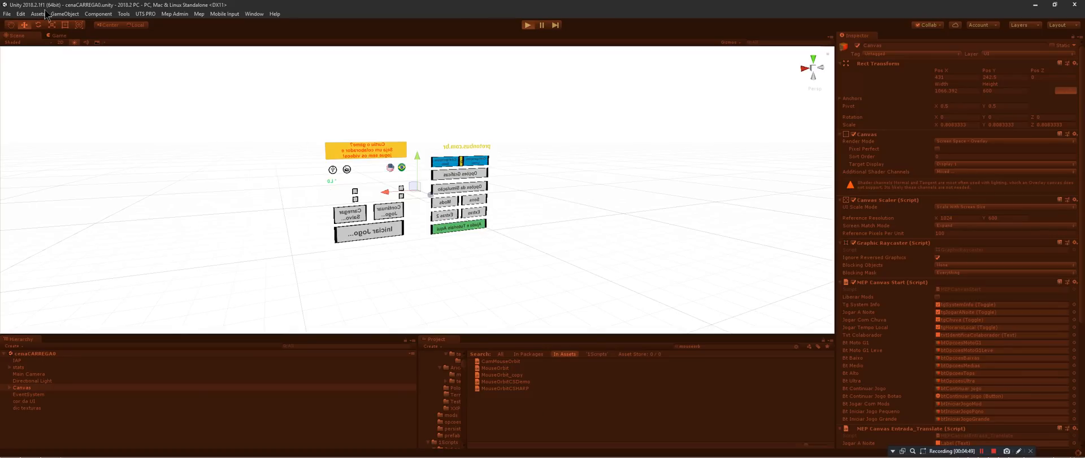
{"action": "mouse_move", "coordinate": [270, 180]}
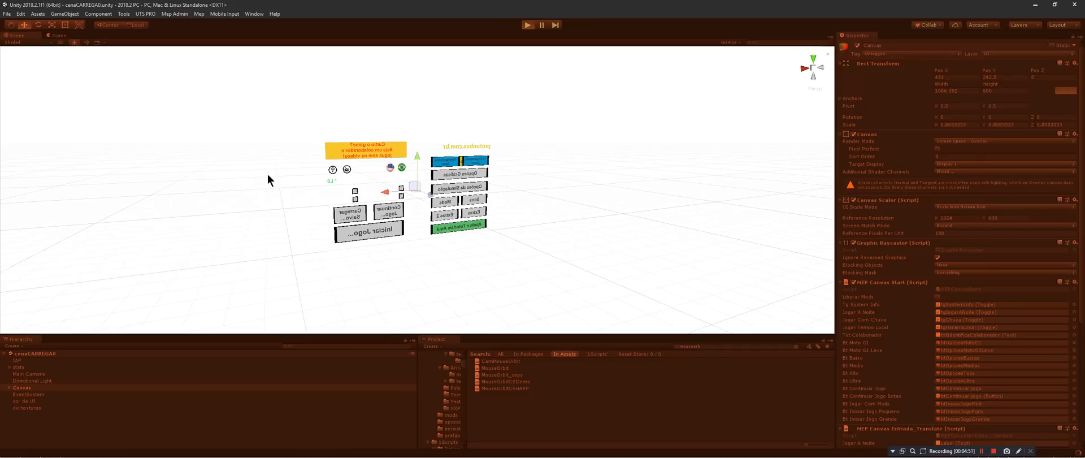
{"action": "mouse_move", "coordinate": [309, 219]}
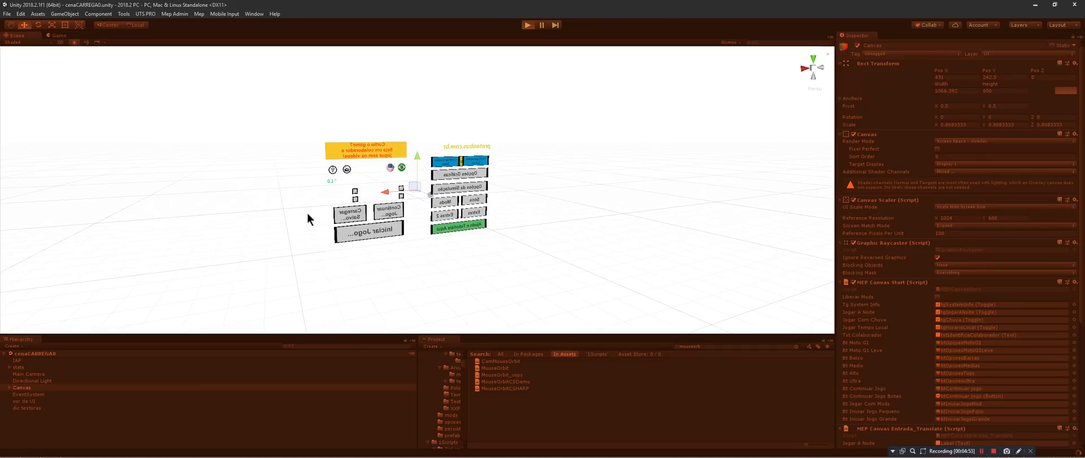
{"action": "mouse_move", "coordinate": [319, 248]}
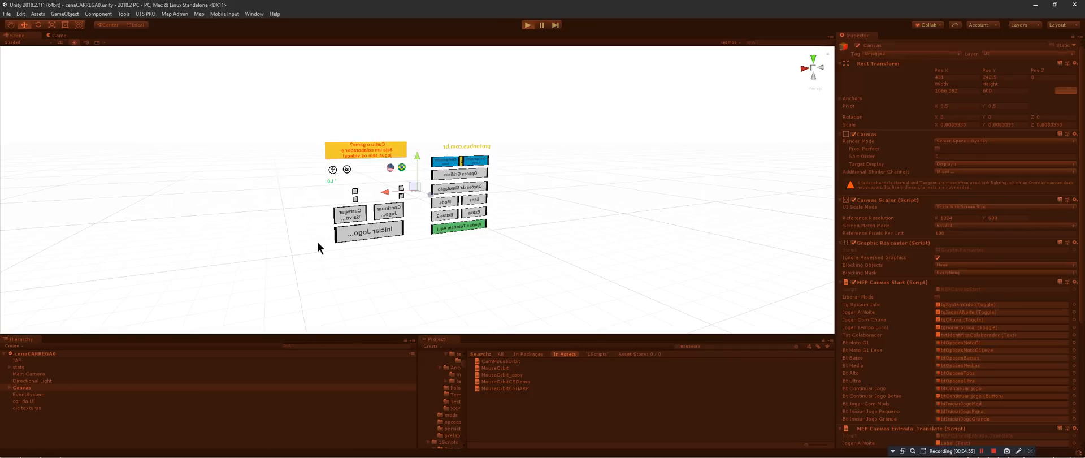
{"action": "mouse_move", "coordinate": [287, 325]}
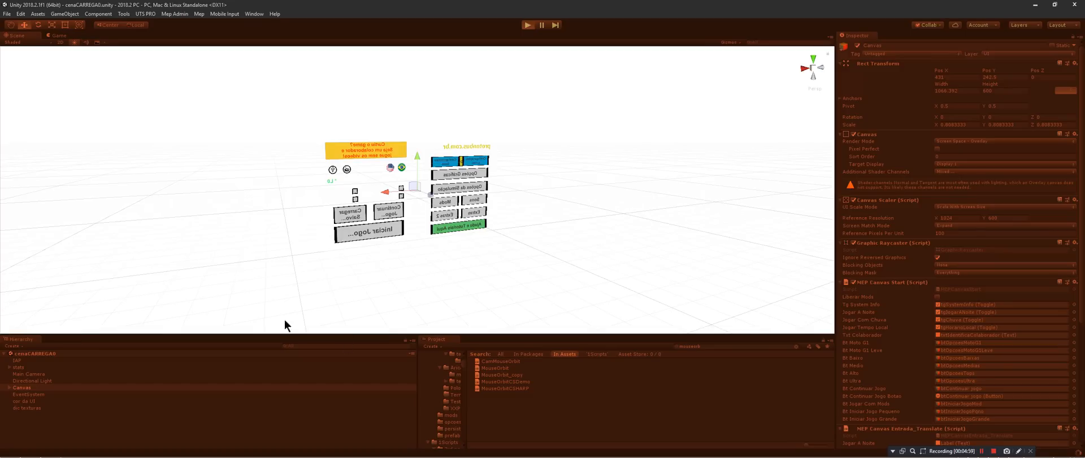
{"action": "mouse_move", "coordinate": [325, 441]}
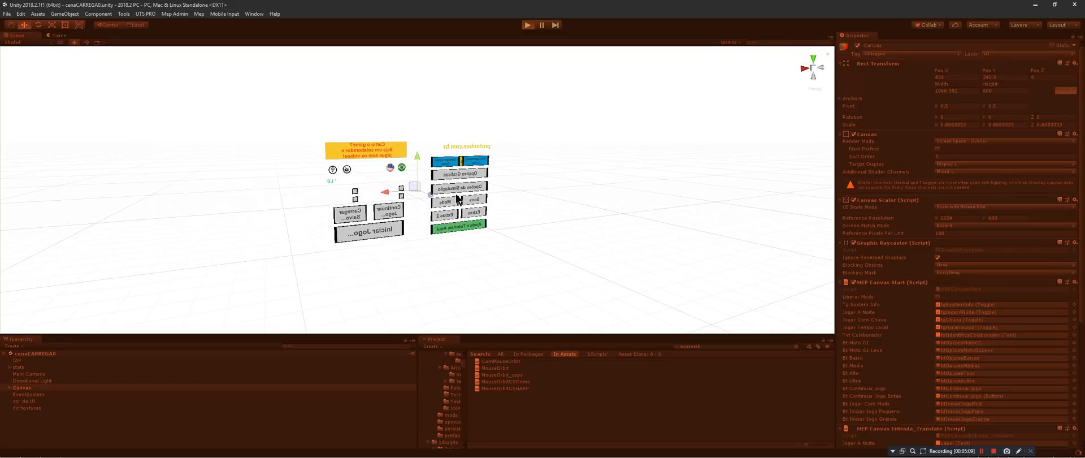
{"action": "mouse_move", "coordinate": [614, 174]}
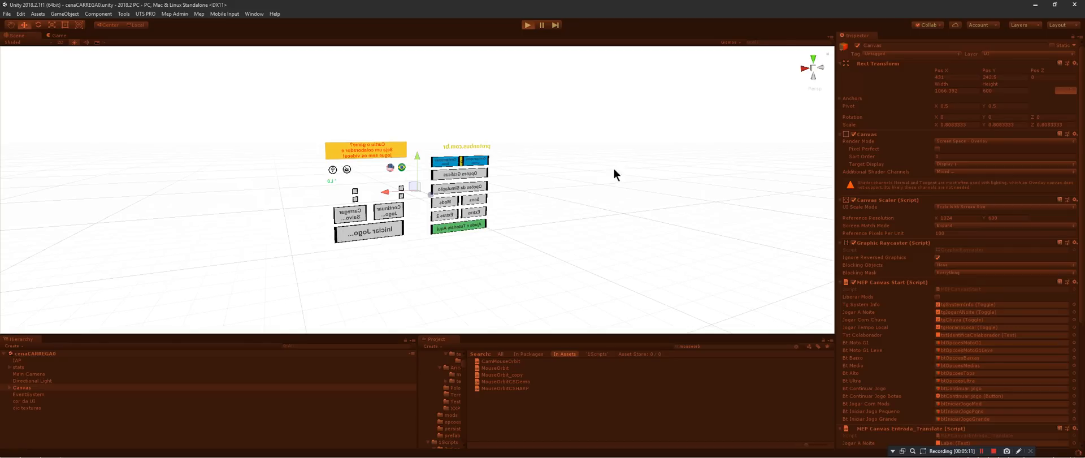
{"action": "mouse_move", "coordinate": [734, 187]}
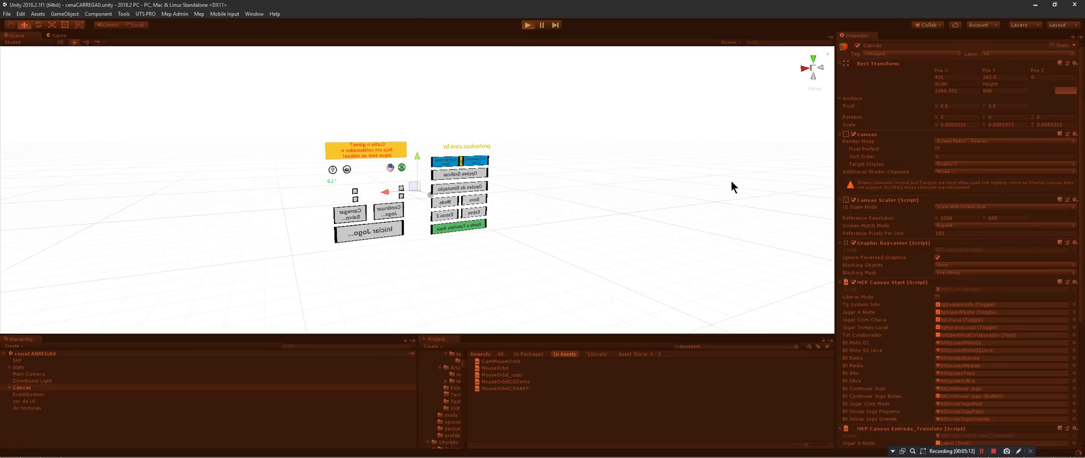
{"action": "mouse_move", "coordinate": [695, 420]}
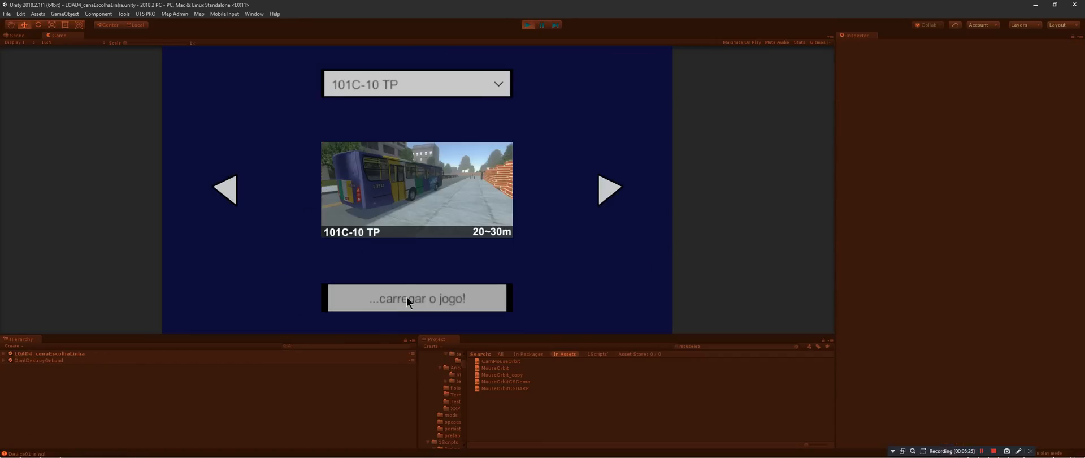
Step: Load the game with route 101C-10 TP selected
{"action": "left_click", "coordinate": [416, 298]}
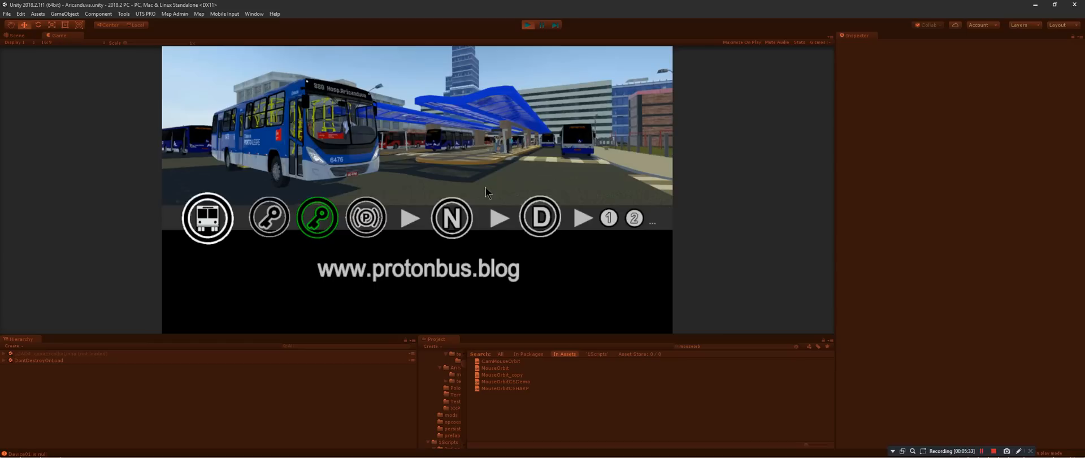
{"action": "mouse_move", "coordinate": [492, 231]}
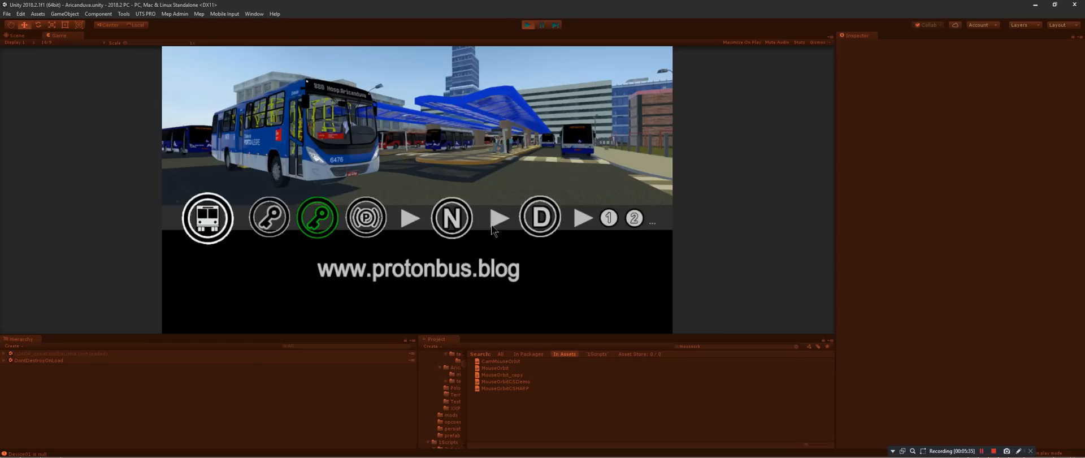
{"action": "mouse_move", "coordinate": [496, 264]}
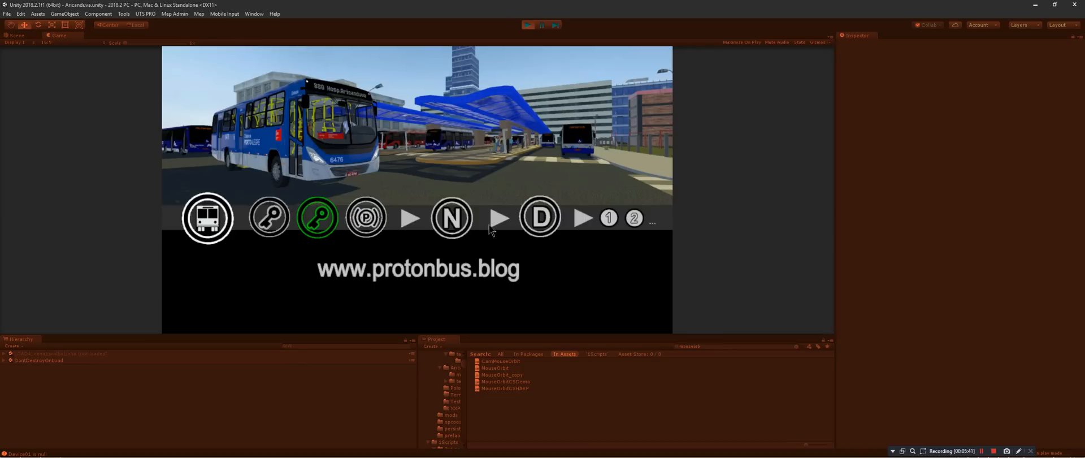
{"action": "mouse_move", "coordinate": [377, 339]}
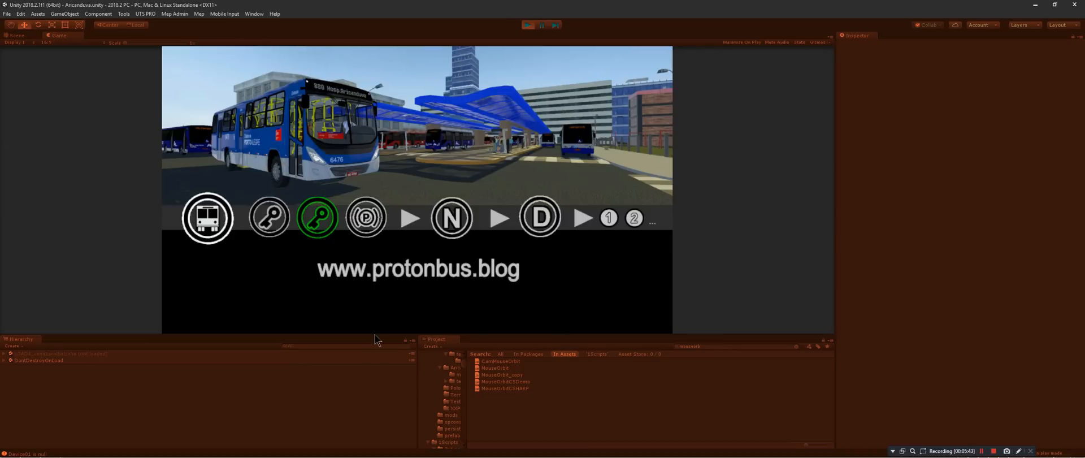
{"action": "mouse_move", "coordinate": [497, 247]}
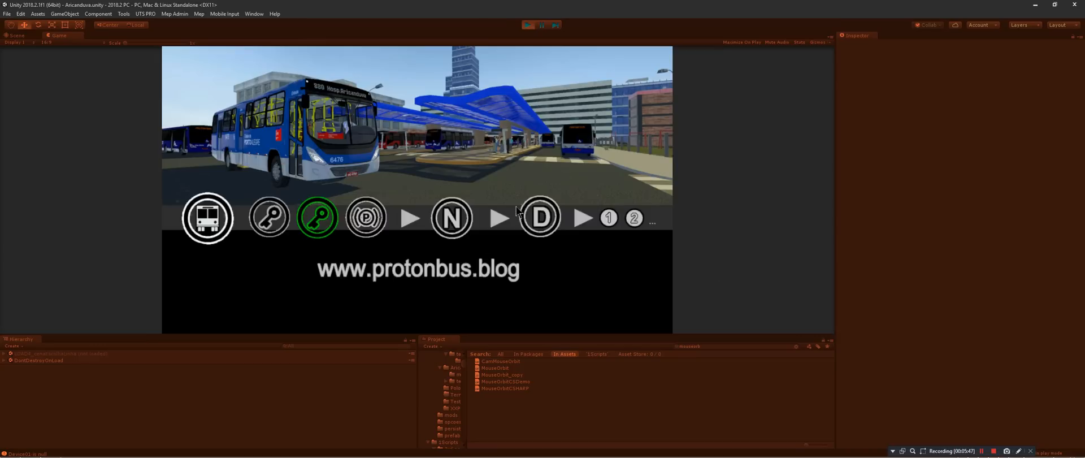
{"action": "mouse_move", "coordinate": [474, 190]}
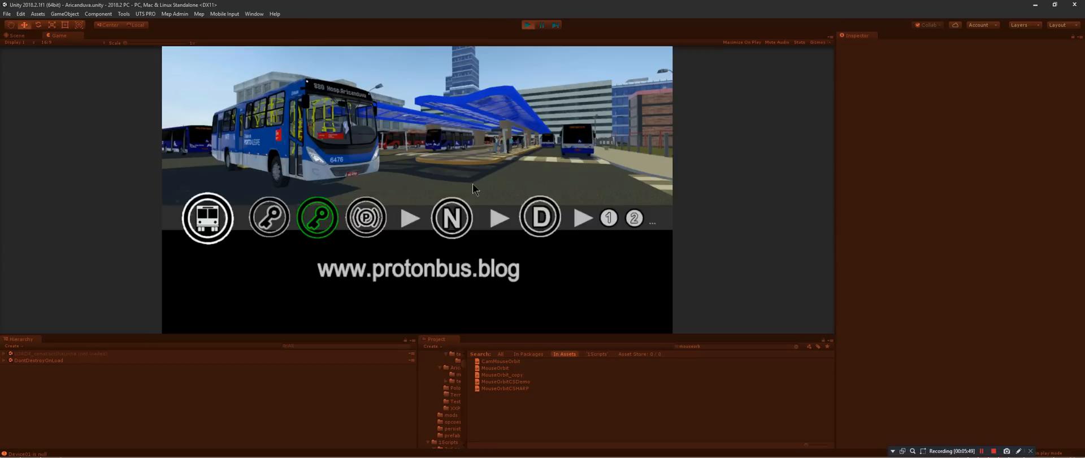
{"action": "mouse_move", "coordinate": [522, 313]}
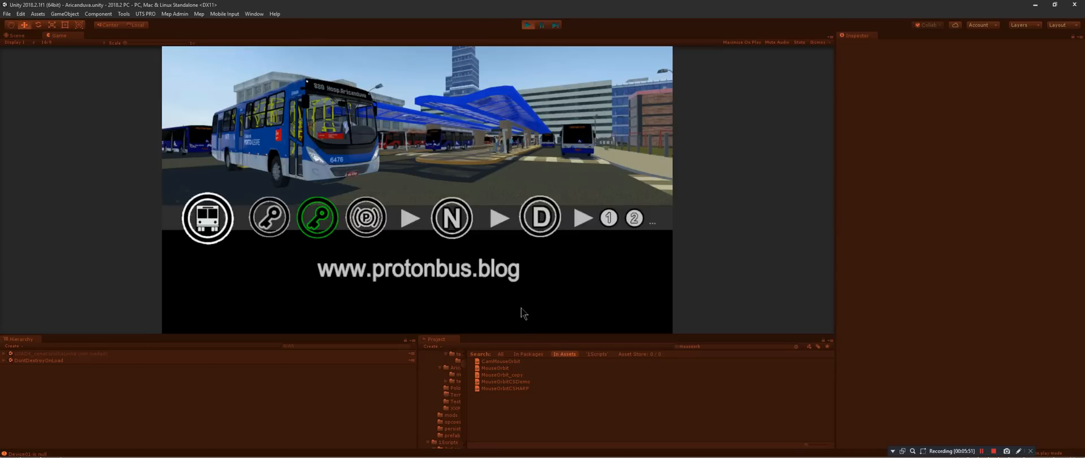
{"action": "mouse_move", "coordinate": [434, 274]}
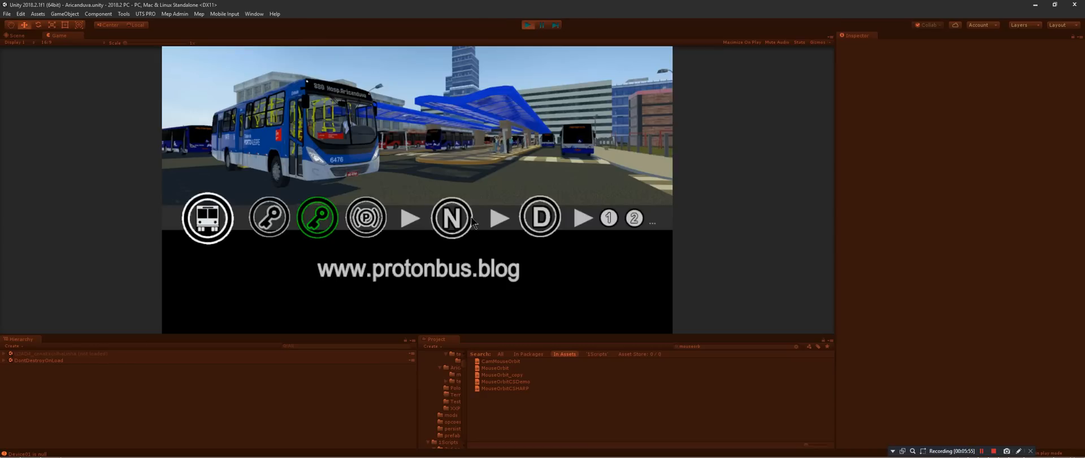
{"action": "mouse_move", "coordinate": [383, 235]}
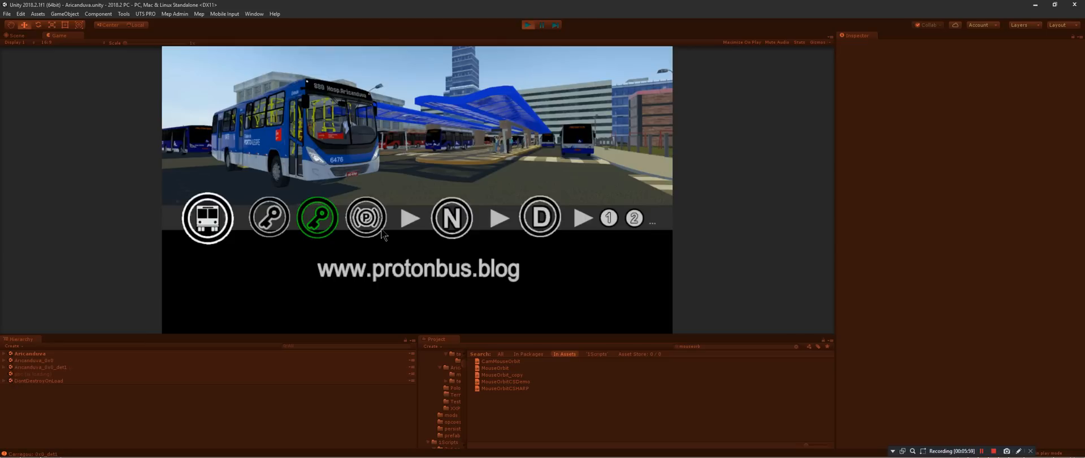
{"action": "mouse_move", "coordinate": [424, 223]}
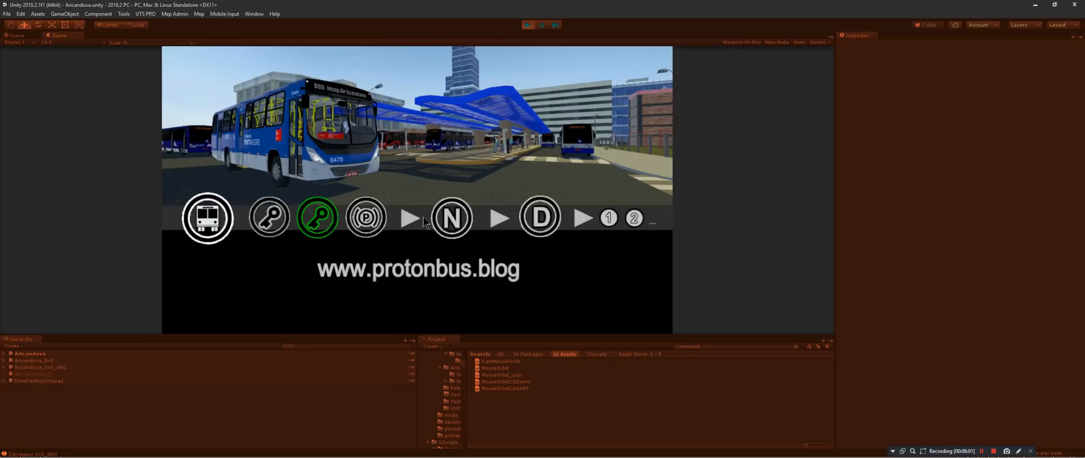
{"action": "mouse_move", "coordinate": [414, 222]}
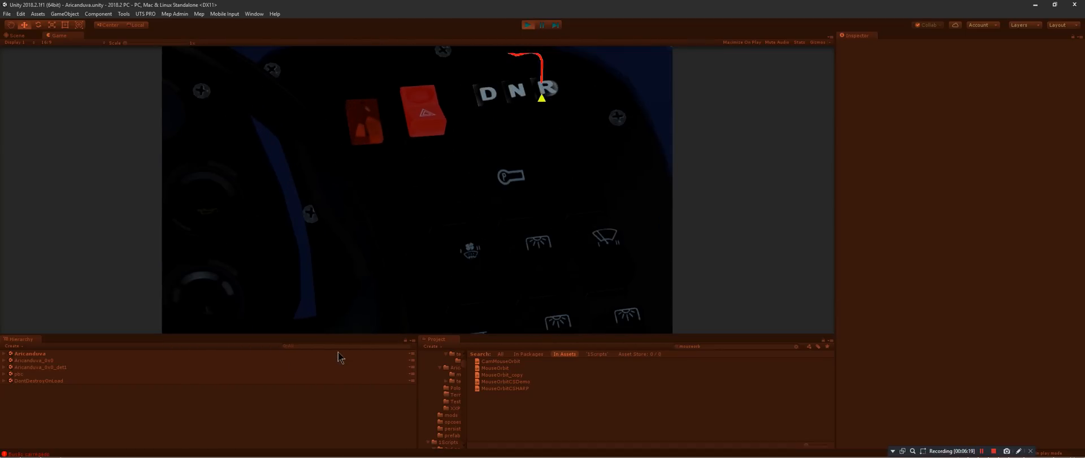
Step: Select a dashboard button object and review its Rigidbody and Sphere Collider settings
{"action": "left_click", "coordinate": [5, 353]}
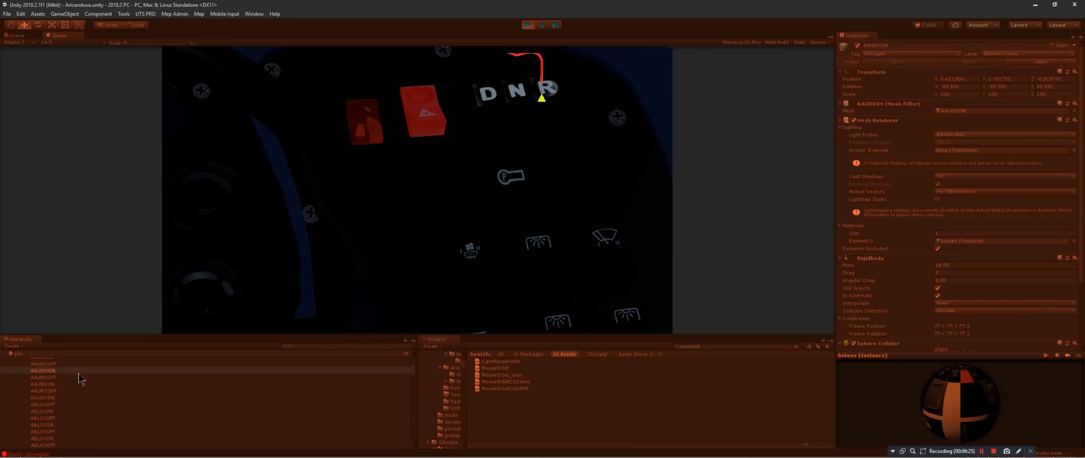
{"action": "scroll", "scroll_direction": "down", "scroll_amount": 3}
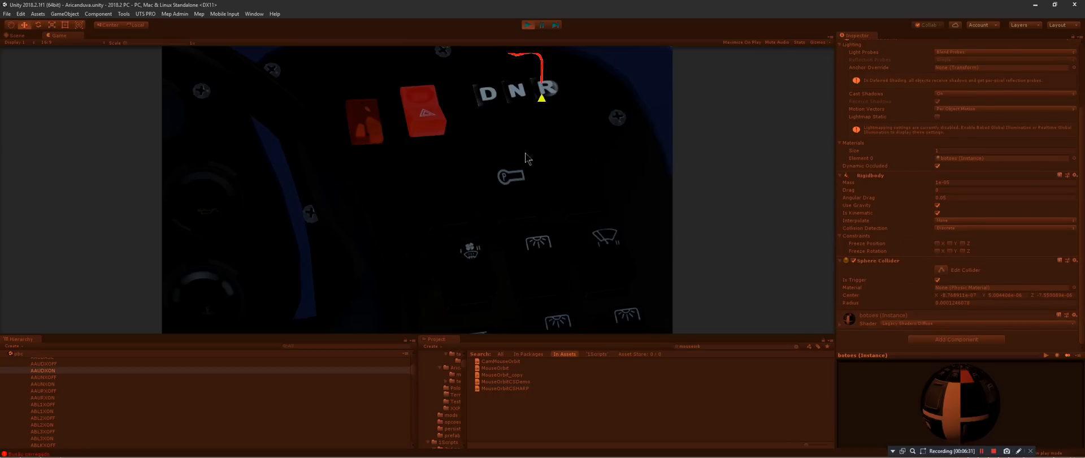
{"action": "mouse_move", "coordinate": [476, 159]}
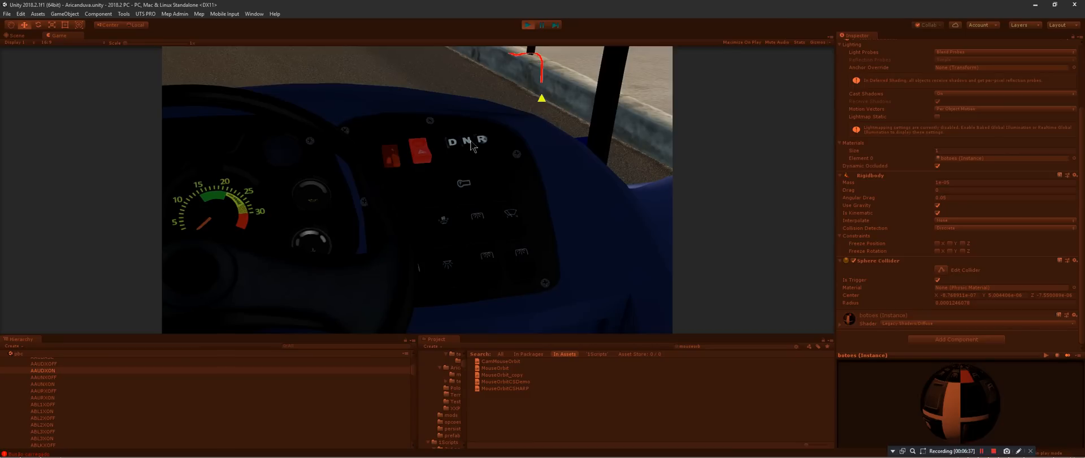
{"action": "mouse_move", "coordinate": [422, 211]}
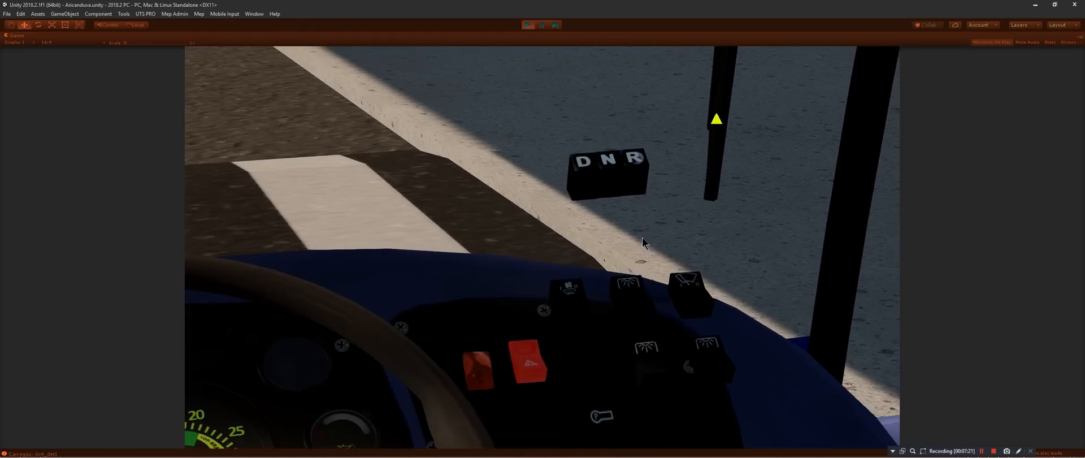
{"action": "mouse_move", "coordinate": [665, 241]}
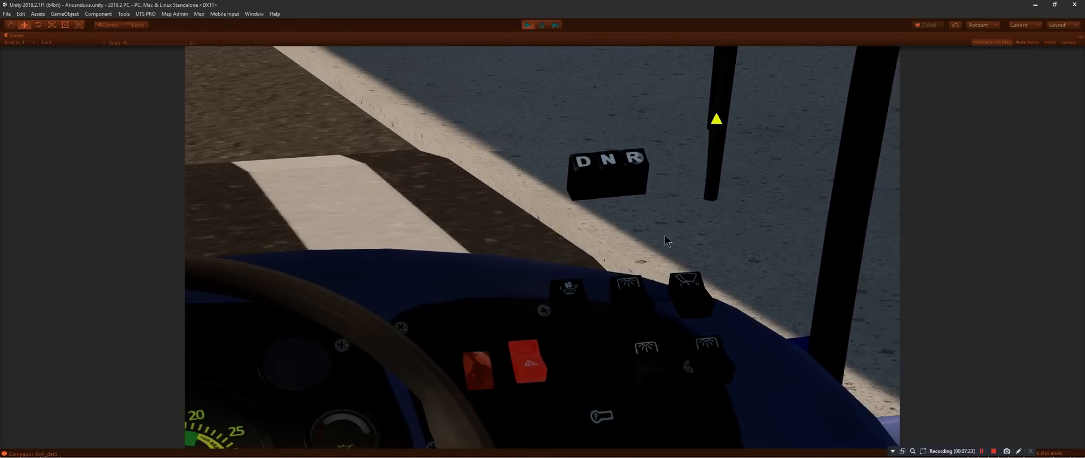
{"action": "mouse_move", "coordinate": [617, 185]}
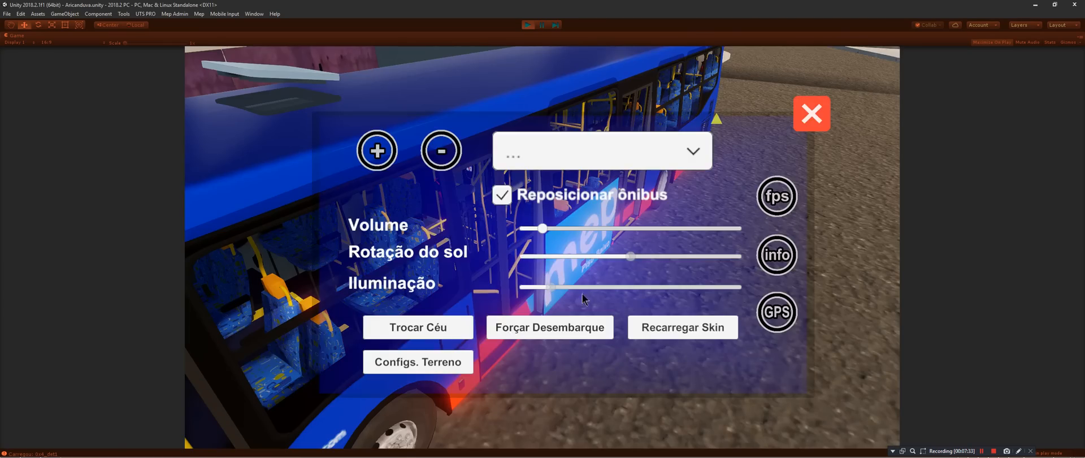
Step: Use the in-game options panel to continue the 2018.2 session
{"action": "left_click", "coordinate": [810, 113]}
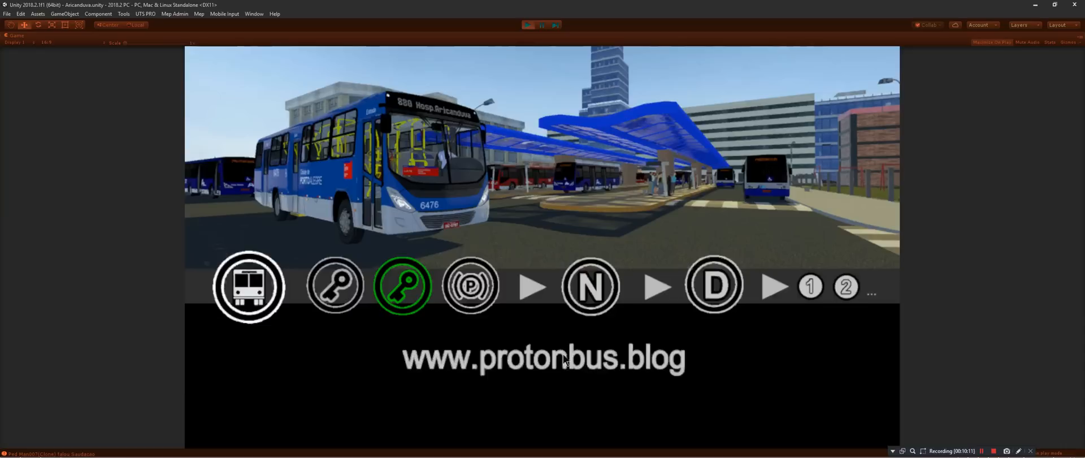
{"action": "mouse_move", "coordinate": [340, 364]}
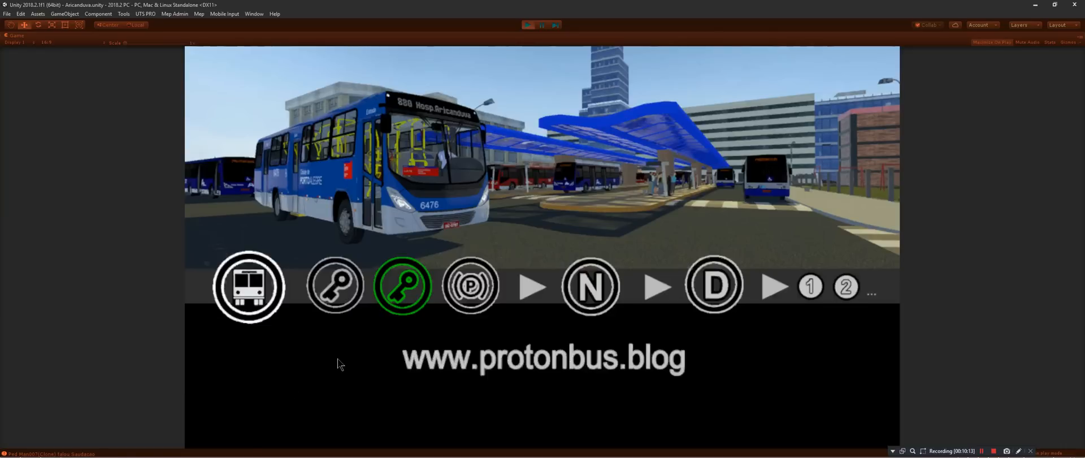
{"action": "mouse_move", "coordinate": [501, 266]}
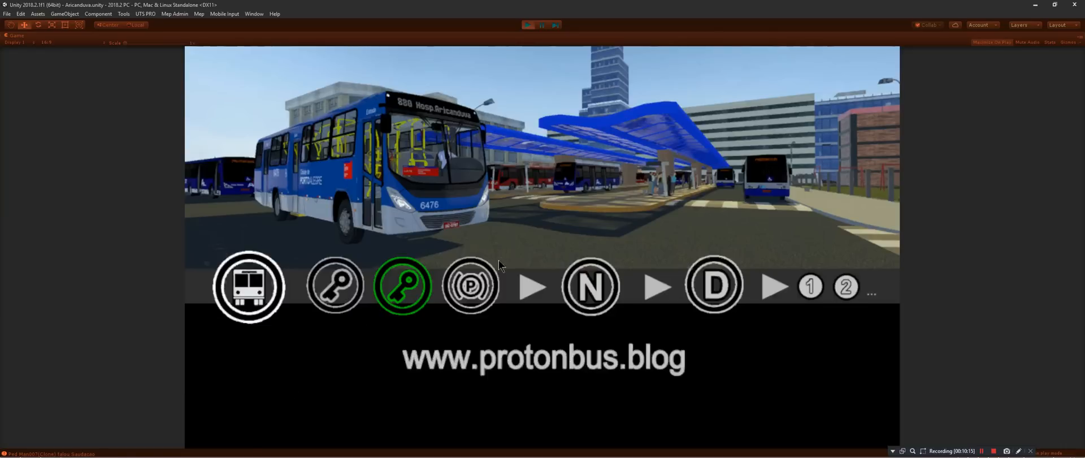
{"action": "mouse_move", "coordinate": [523, 325]}
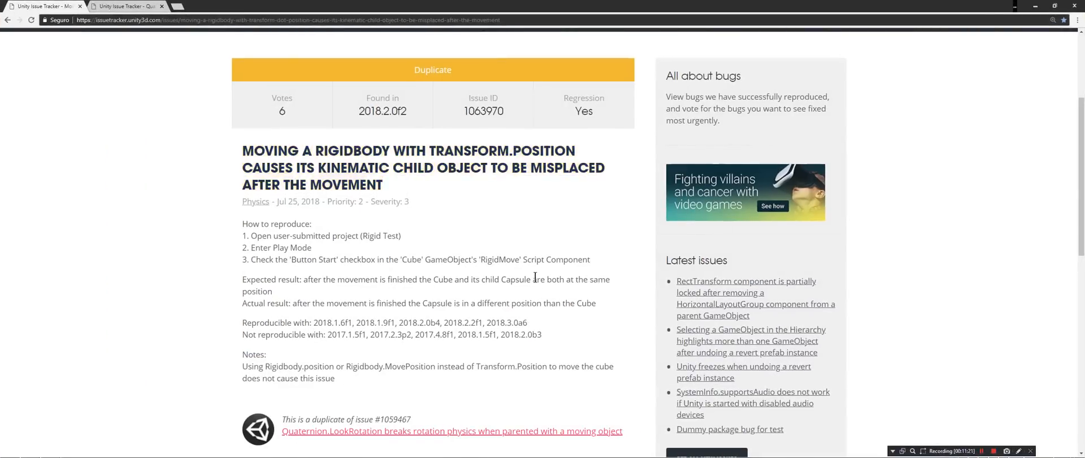
Step: Follow the duplicate link to the original Quaternion.LookRotation physics issue and read it
{"action": "scroll", "scroll_direction": "down", "scroll_amount": 3}
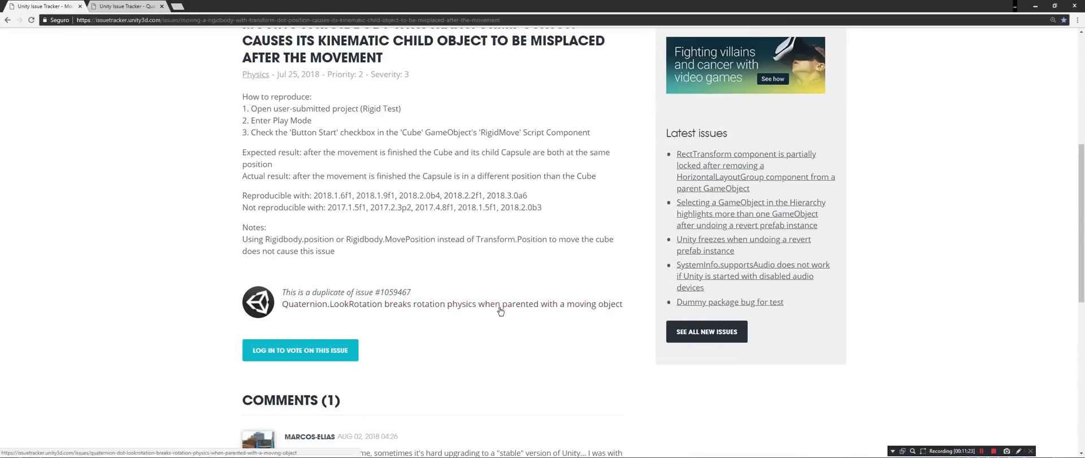
{"action": "left_click", "coordinate": [450, 304]}
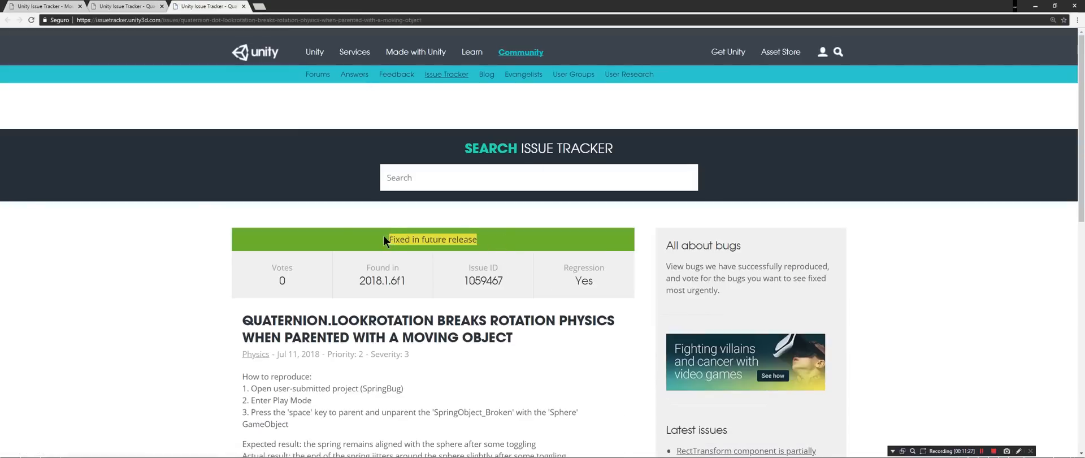
{"action": "scroll", "scroll_direction": "down", "scroll_amount": 3}
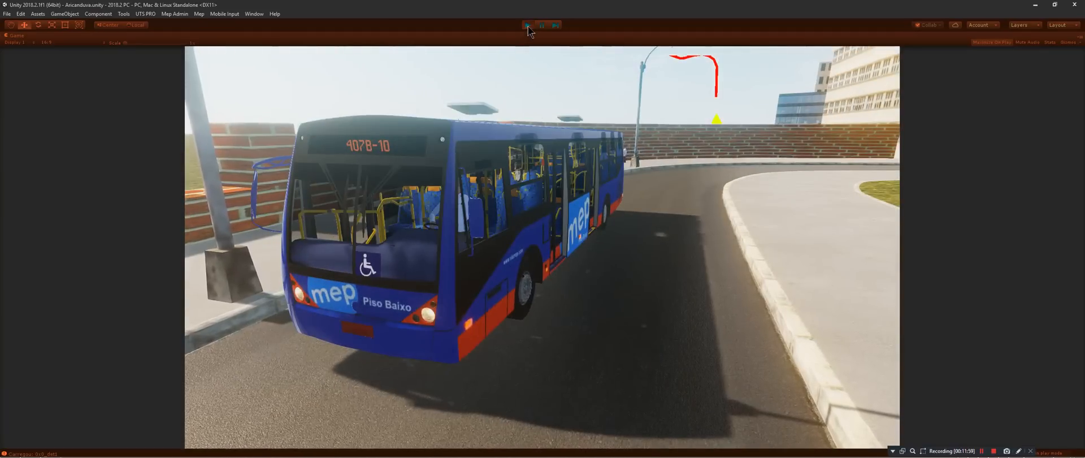
Step: Stop the 2018.2 session, close WinRAR and play the 2018.1b11 cenaCARREGAR scene
{"action": "left_click", "coordinate": [528, 25]}
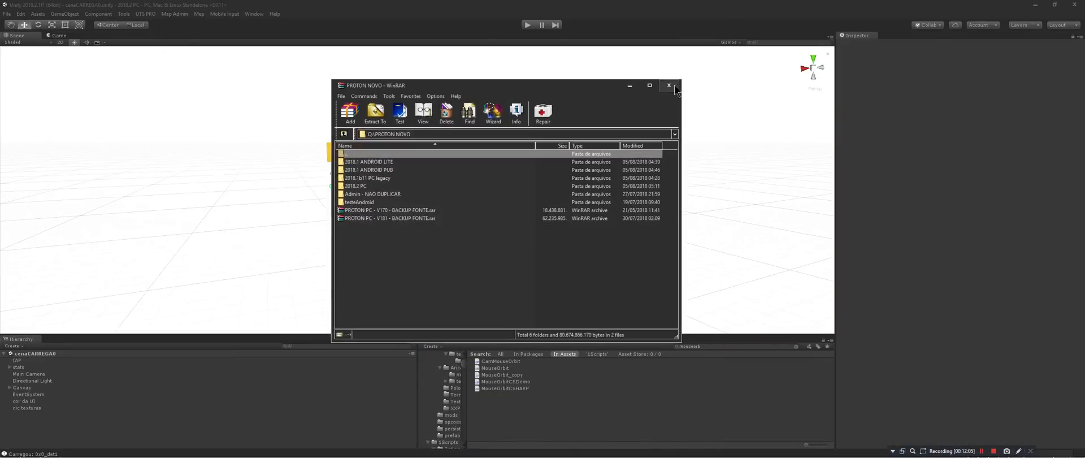
{"action": "left_click", "coordinate": [666, 85]}
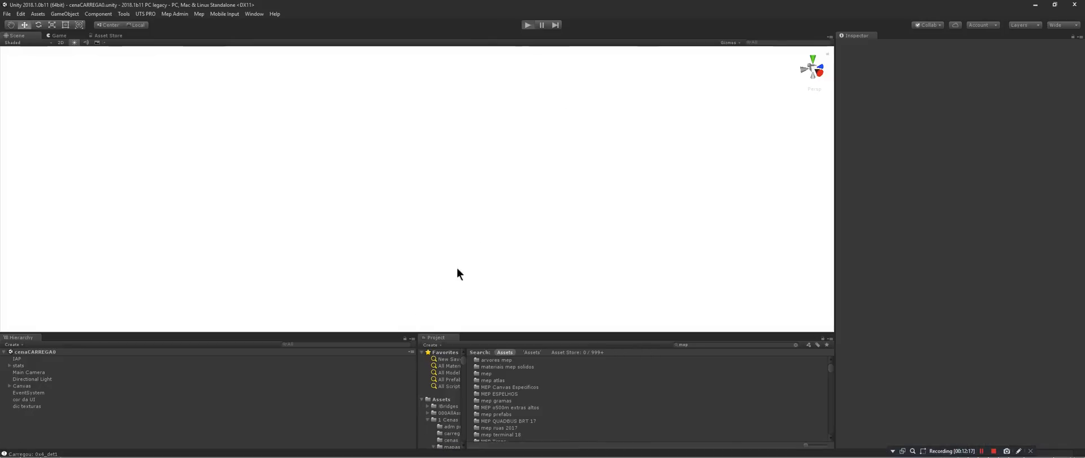
{"action": "left_click", "coordinate": [527, 25]}
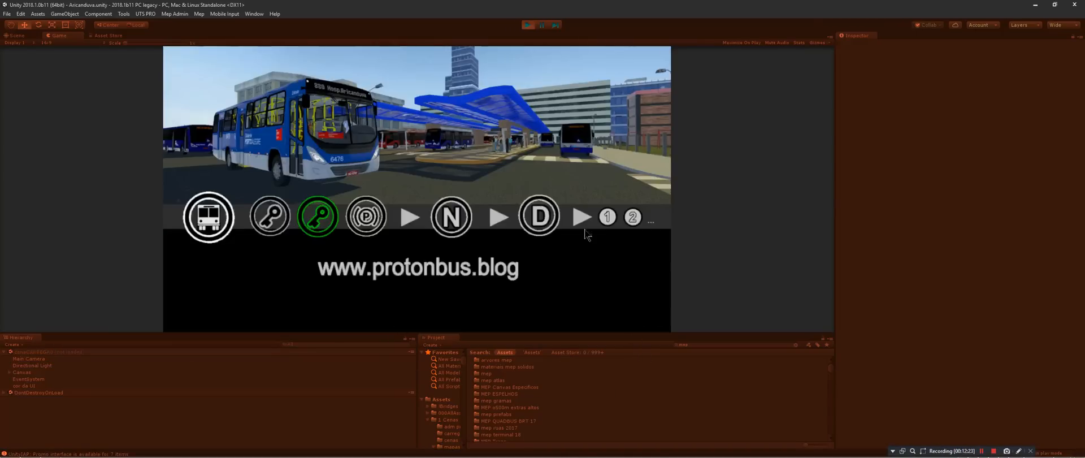
{"action": "mouse_move", "coordinate": [604, 261]}
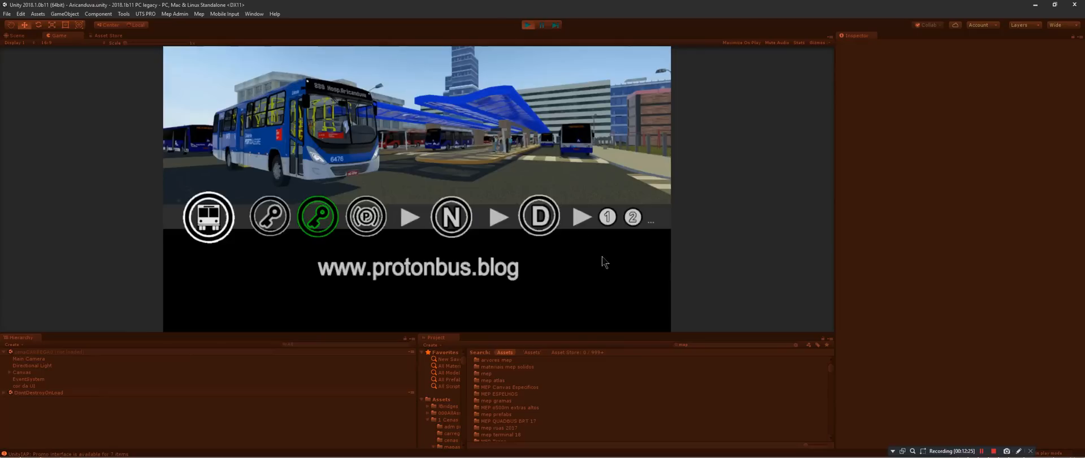
{"action": "mouse_move", "coordinate": [584, 288]}
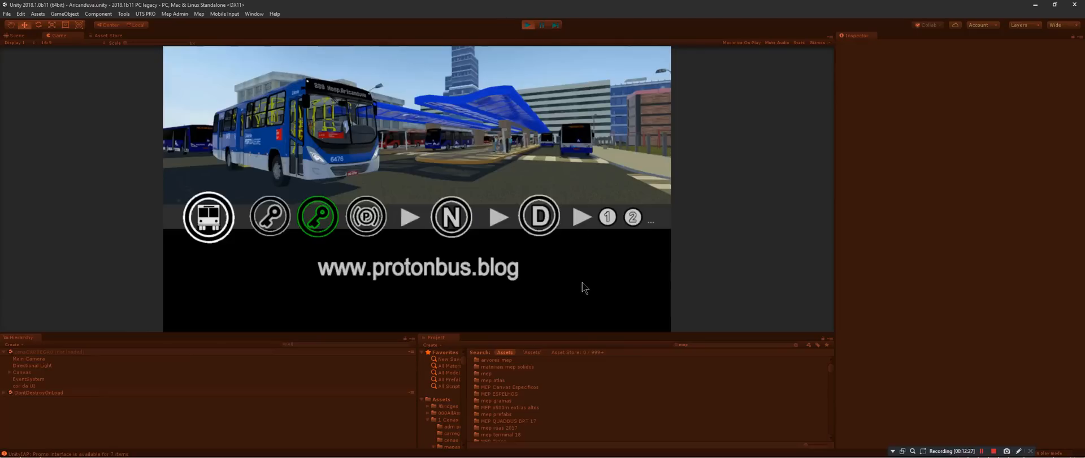
{"action": "mouse_move", "coordinate": [514, 168]}
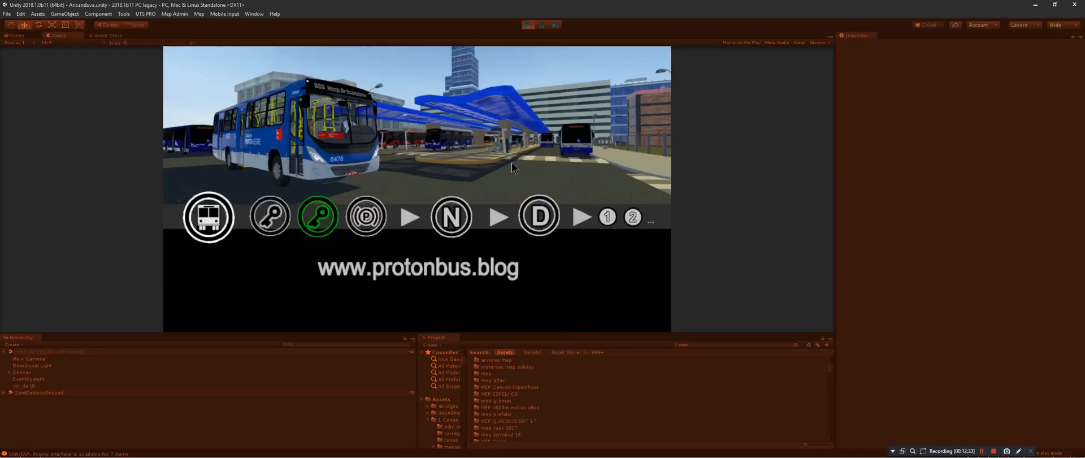
{"action": "mouse_move", "coordinate": [515, 164]}
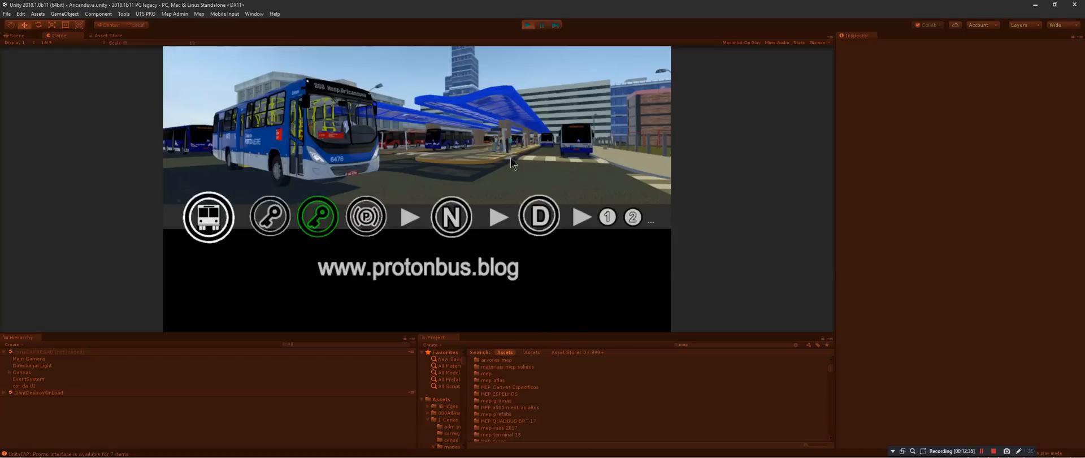
{"action": "mouse_move", "coordinate": [541, 154]}
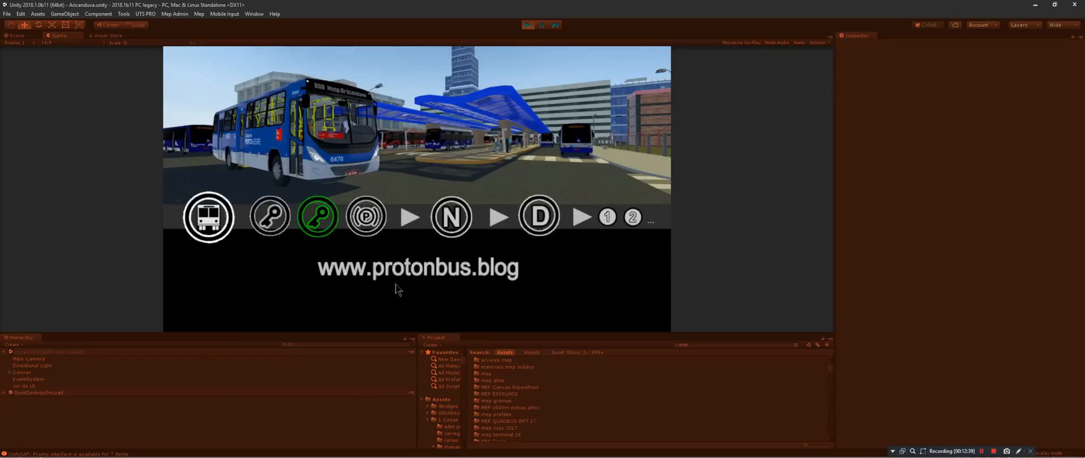
{"action": "mouse_move", "coordinate": [267, 446]}
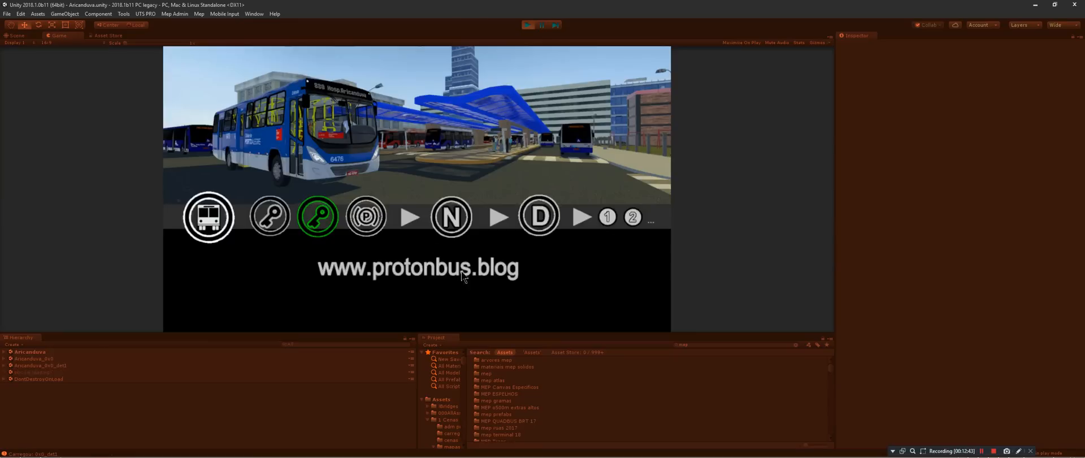
{"action": "mouse_move", "coordinate": [500, 187]}
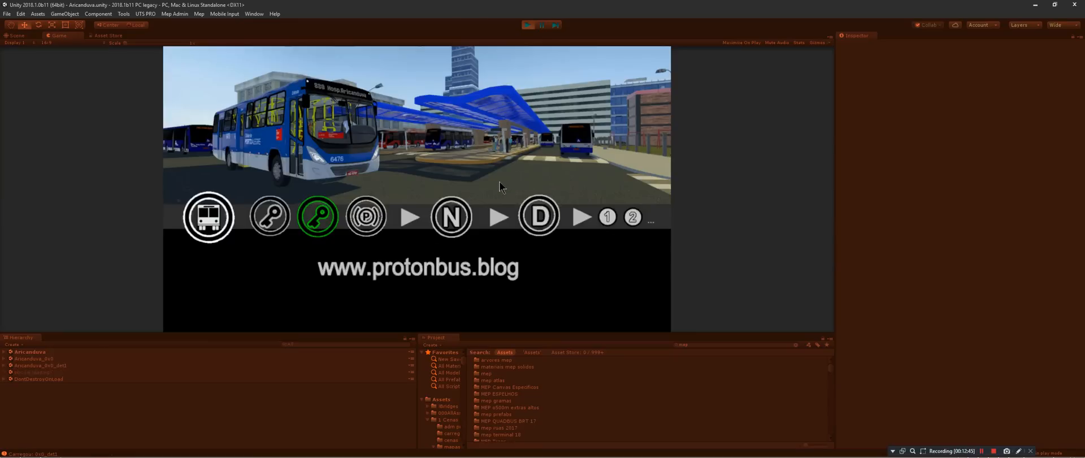
{"action": "mouse_move", "coordinate": [462, 191]}
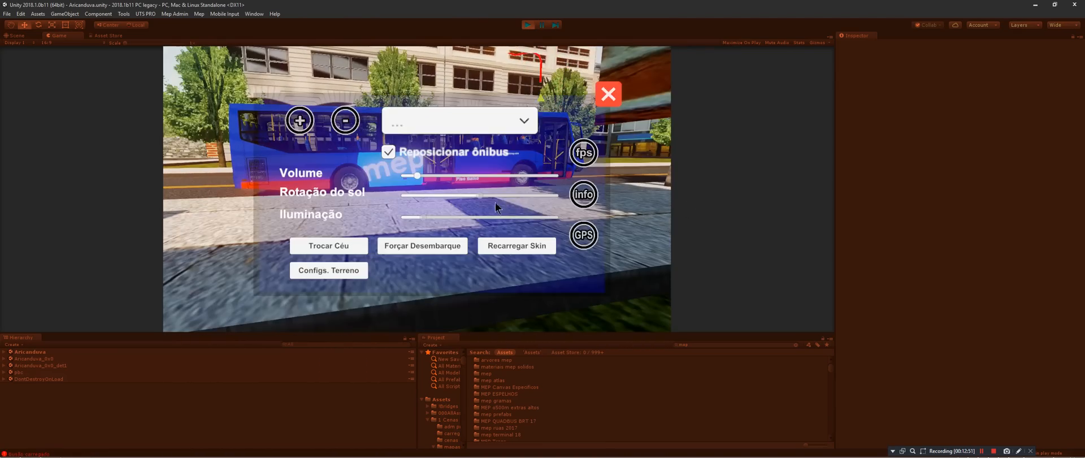
Step: Close the in-game settings panel to reach the driver's cockpit view
{"action": "left_click", "coordinate": [608, 94]}
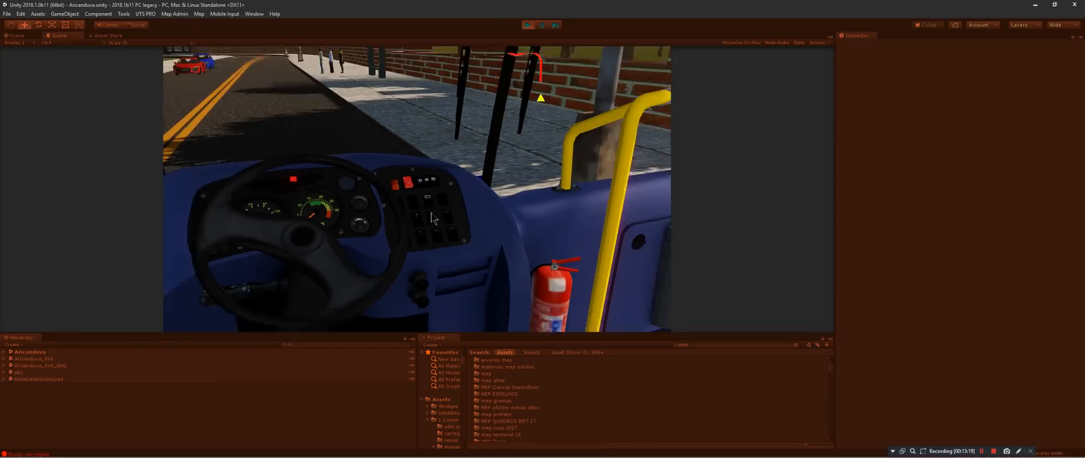
Step: Reload the game and choose a bus line from the loading-screen route dropdown
{"action": "left_click", "coordinate": [459, 121]}
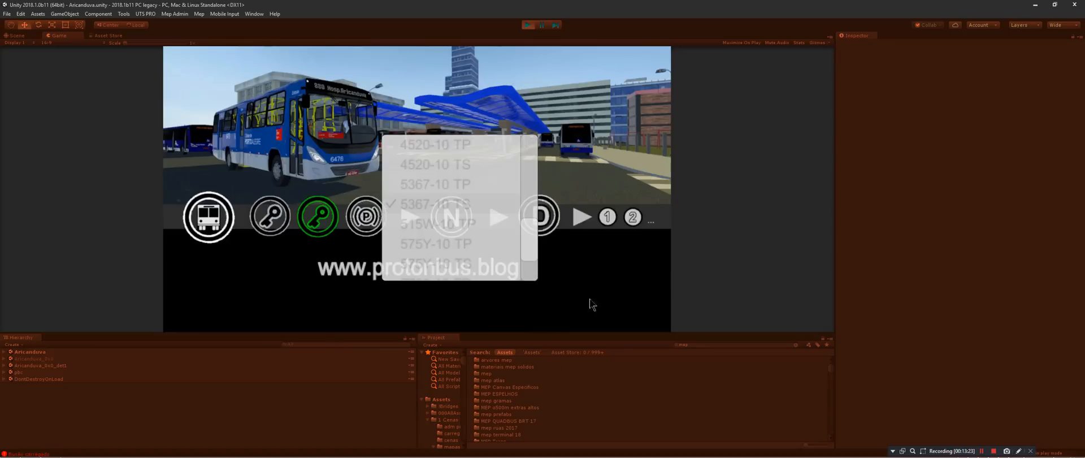
{"action": "mouse_move", "coordinate": [480, 365]}
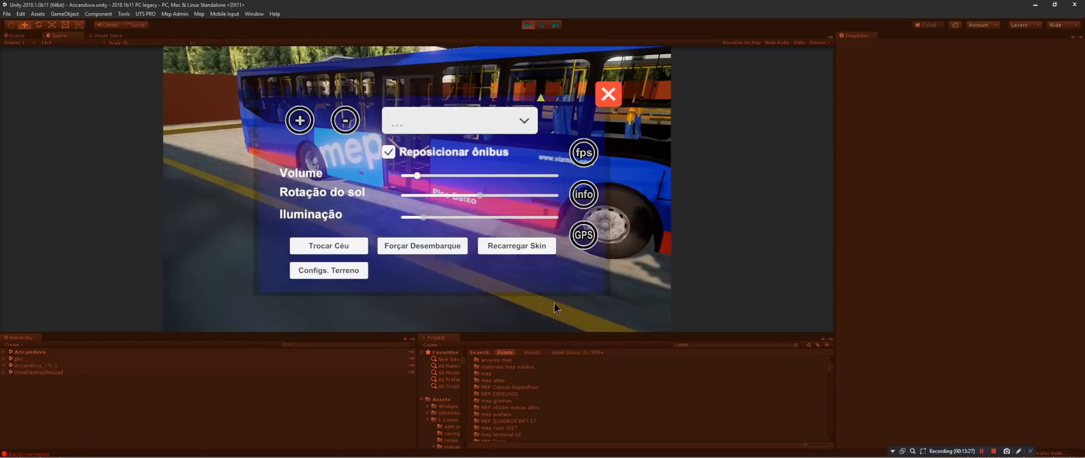
{"action": "left_click", "coordinate": [607, 94]}
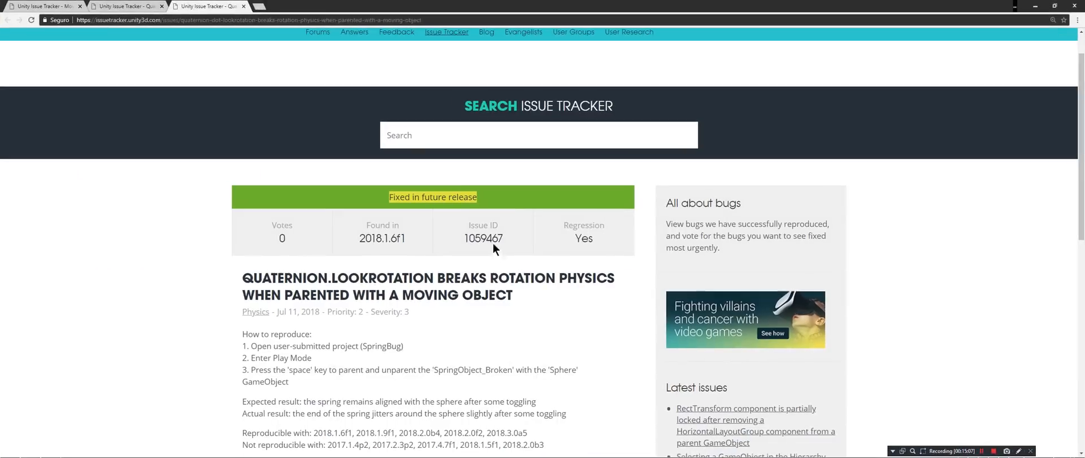
{"action": "double_click", "coordinate": [433, 197]}
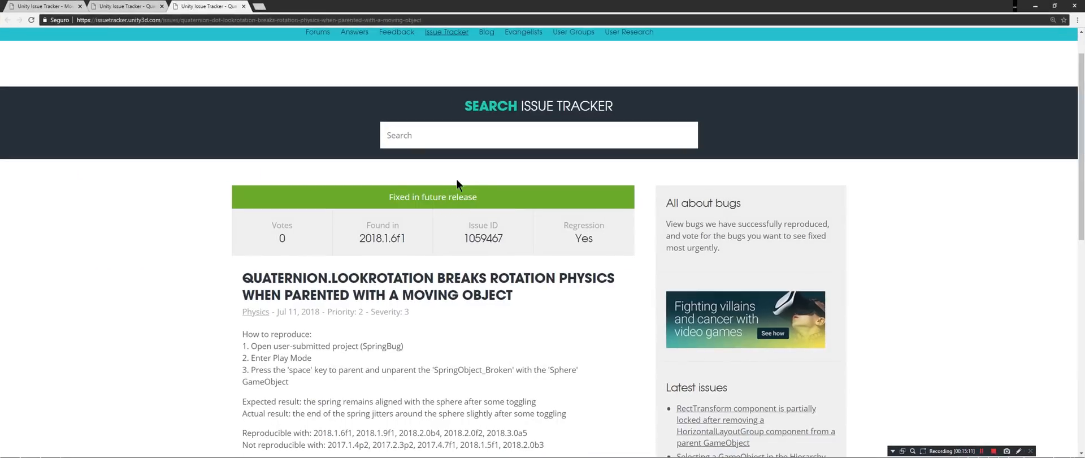
{"action": "mouse_move", "coordinate": [566, 218]}
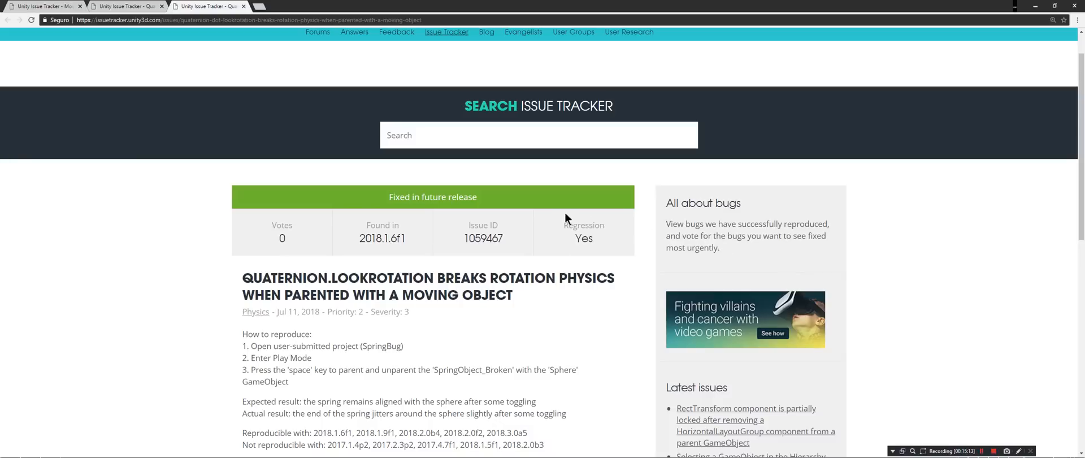